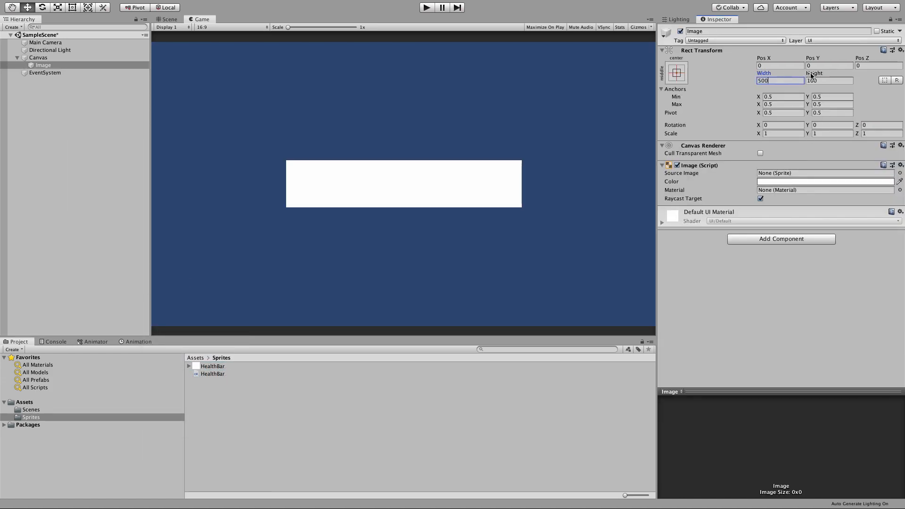
# Step: Size the canvas image 500 by 80, anchor it to the top at Pos Y -50, and color it black
pyautogui.click(676, 72)
pyautogui.write('-50')
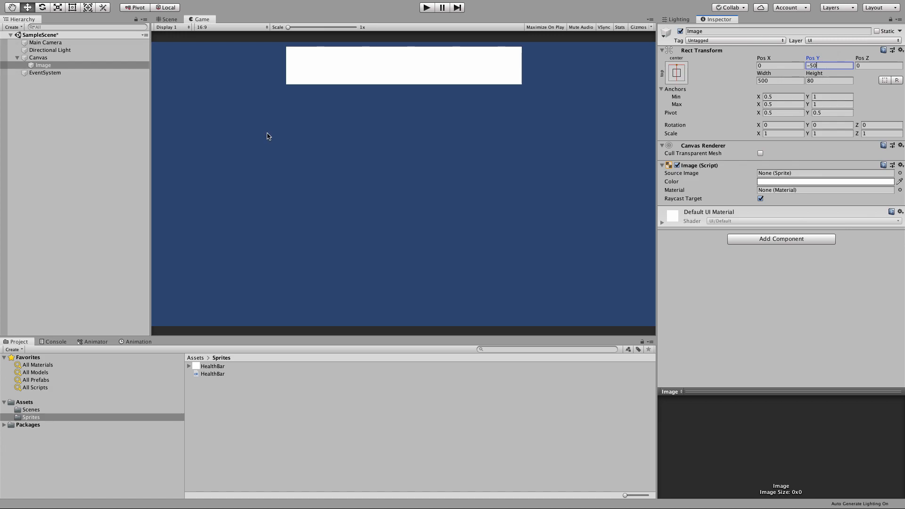
pyautogui.click(824, 181)
pyautogui.write('B')
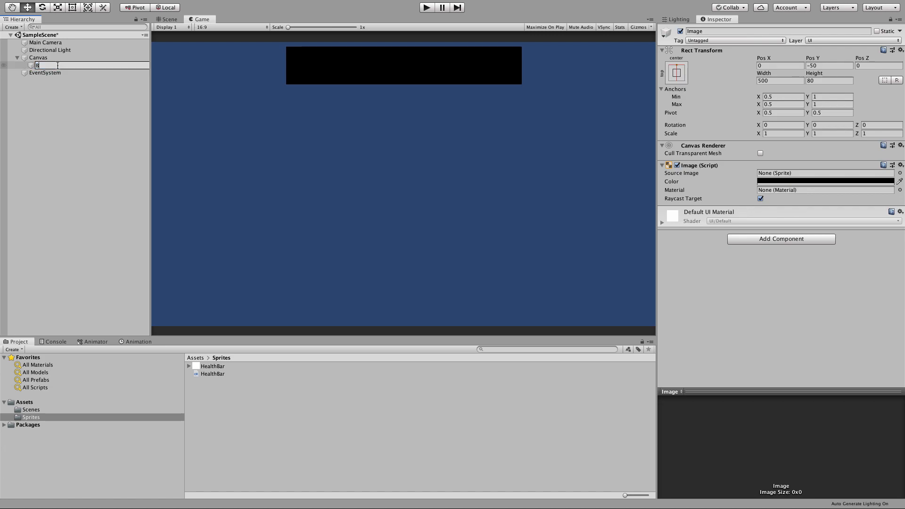
# Step: Create a child image named Health under Background, stretched with 10-unit margins using the HealthBar sprite
pyautogui.rightClick(44, 65)
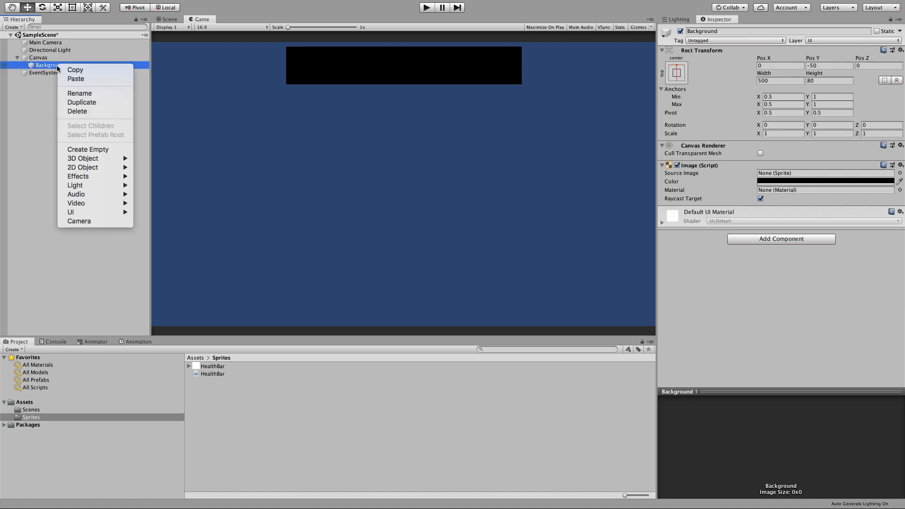
pyautogui.click(71, 212)
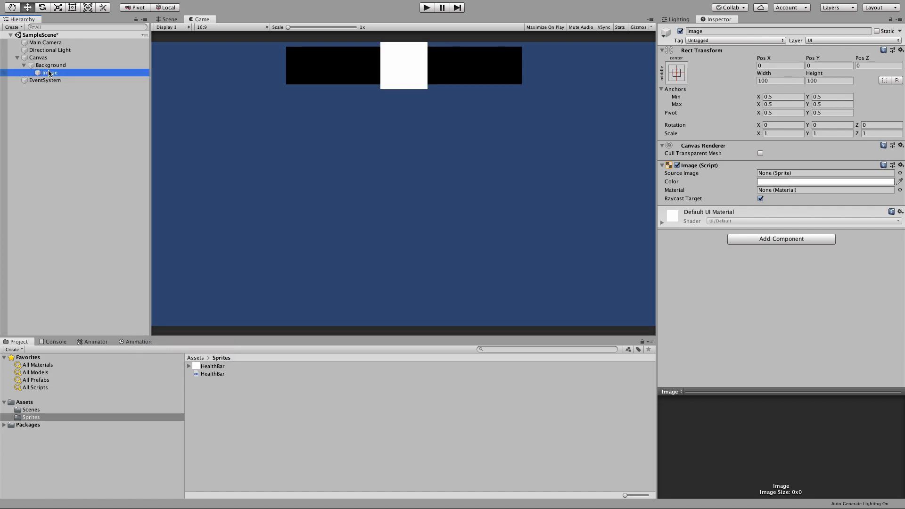
pyautogui.click(677, 72)
pyautogui.write('Health')
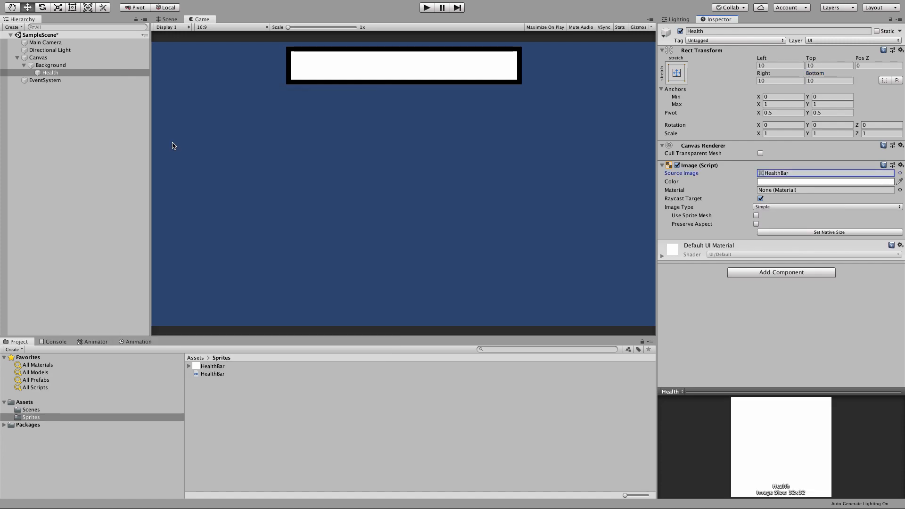
# Step: Set the Health image to Image Type Filled with a Horizontal fill method
pyautogui.click(826, 206)
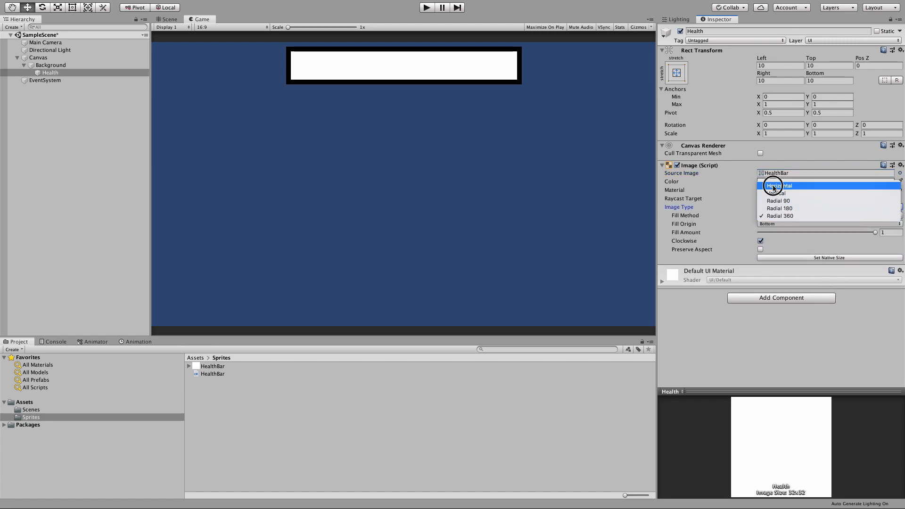
pyautogui.click(779, 186)
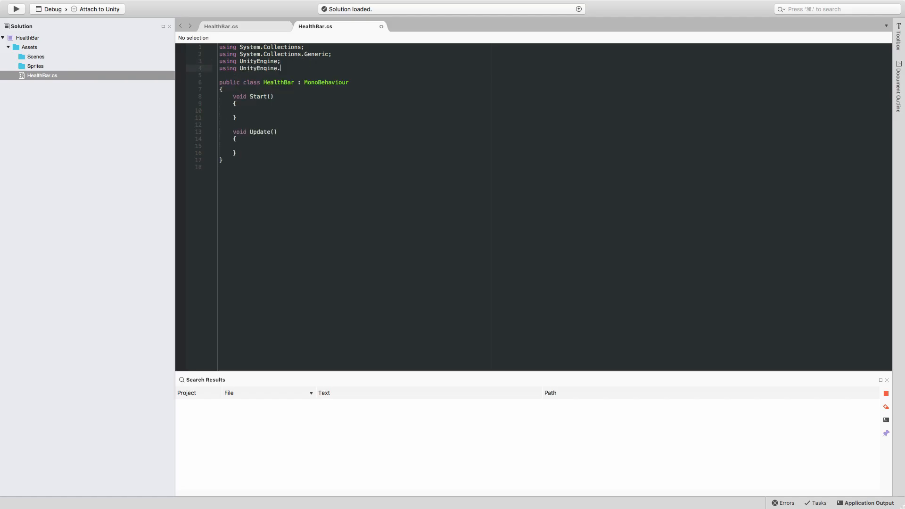
# Step: Import UnityEngine.UI, declare MAX_HEALTH, health and an Image field, and assign GetComponent<Image>() in Start
pyautogui.write('UI;')
pyautogui.write('private Image healthBar;')
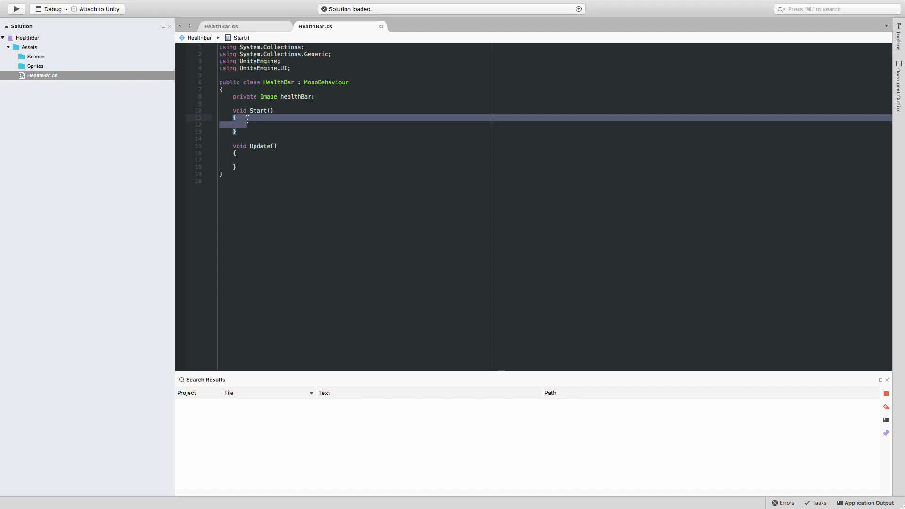
pyautogui.write('healthBar = GetComponent<Image>();')
pyautogui.write('public float health = MAX_HEALTH;')
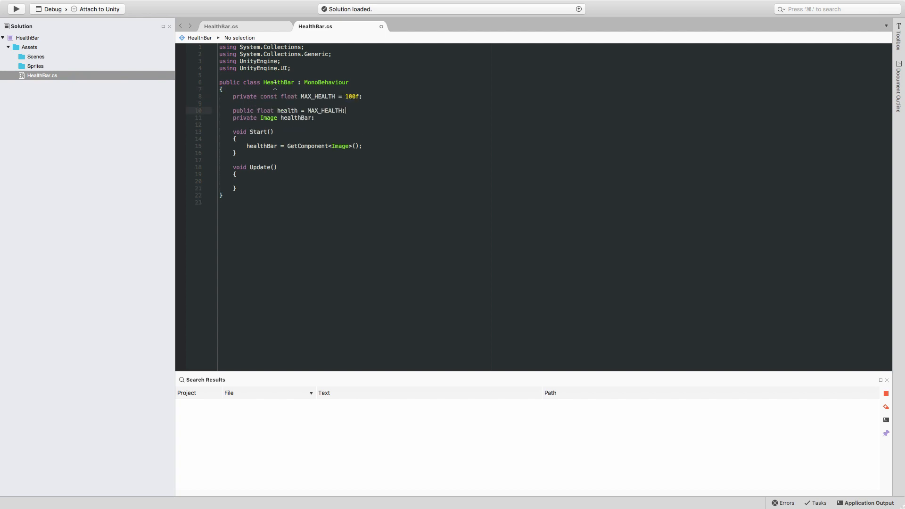
pyautogui.press('enter')
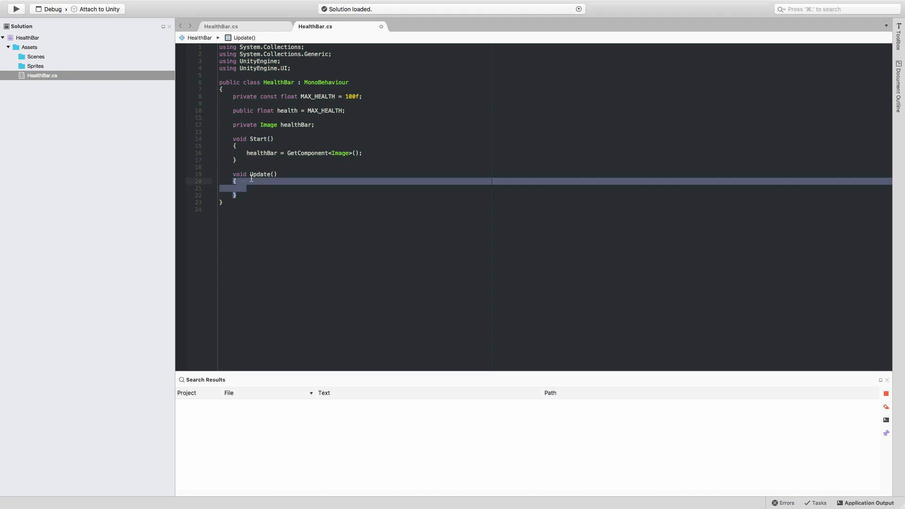
# Step: In Update set healthBar.fillAmount = health / MAX_HEALTH, save, and test in play mode
pyautogui.write('healthBar.fillAmount = health / MAX_HEALTH;')
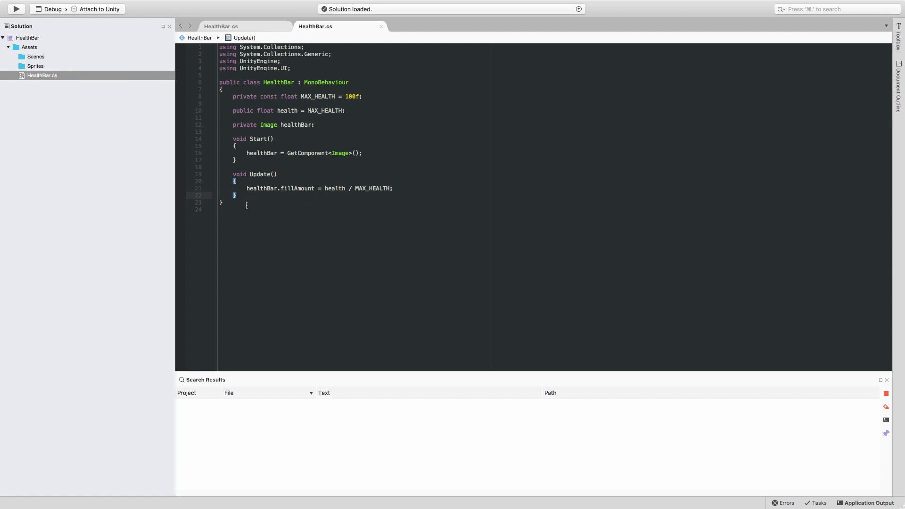
pyautogui.click(235, 195)
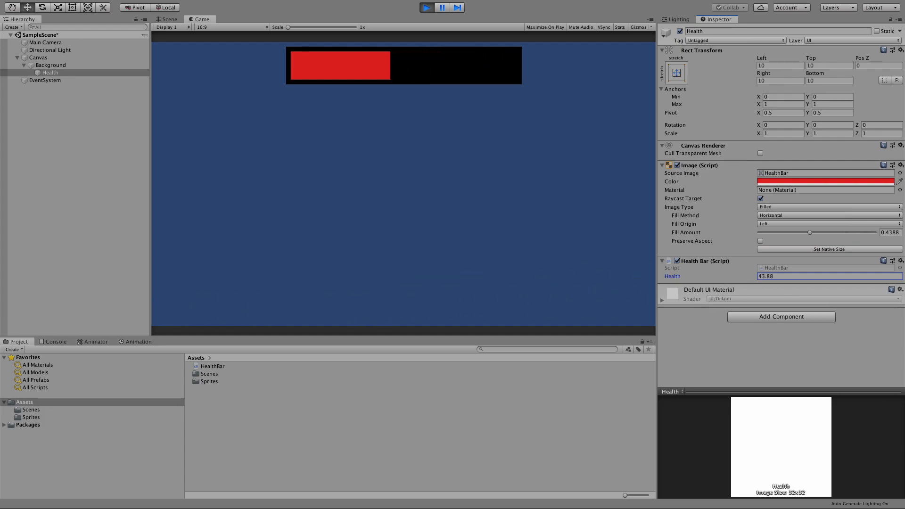
pyautogui.moveTo(48, 333)
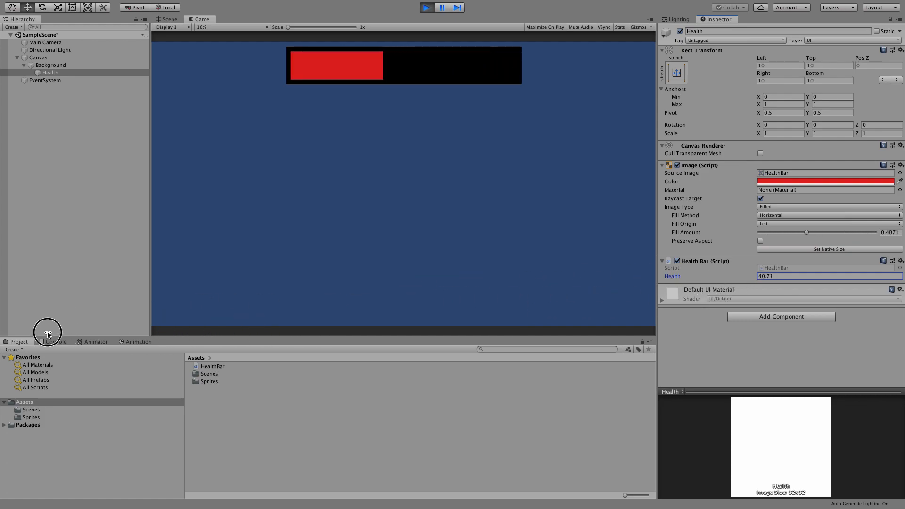